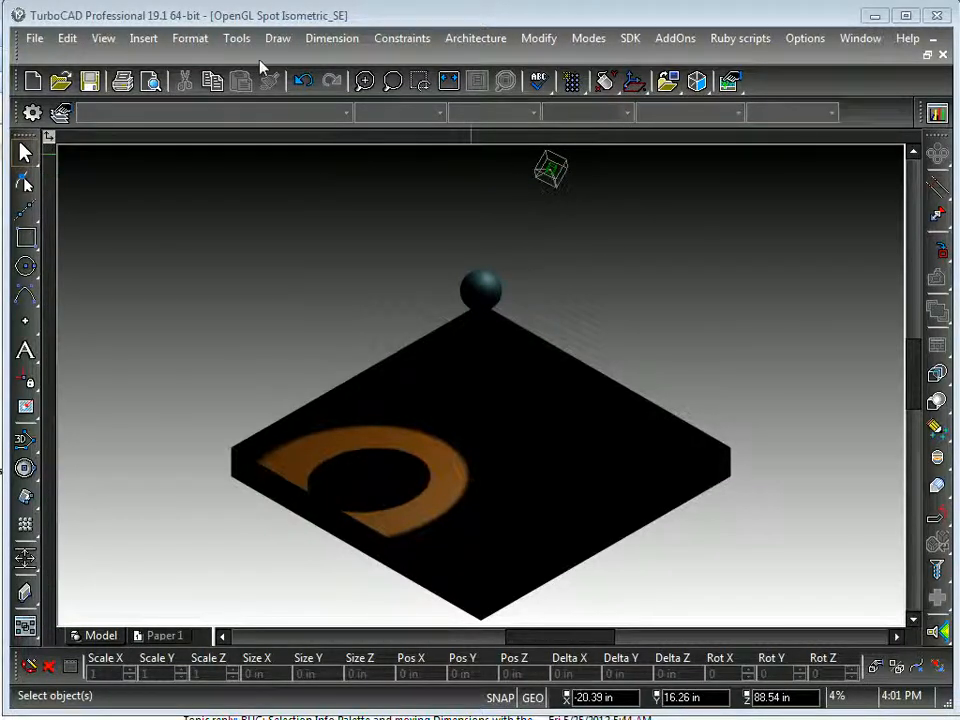
Insert a spotlight from View > Insert Light > Spot, placed near the slab's back-right edge.
click(103, 38)
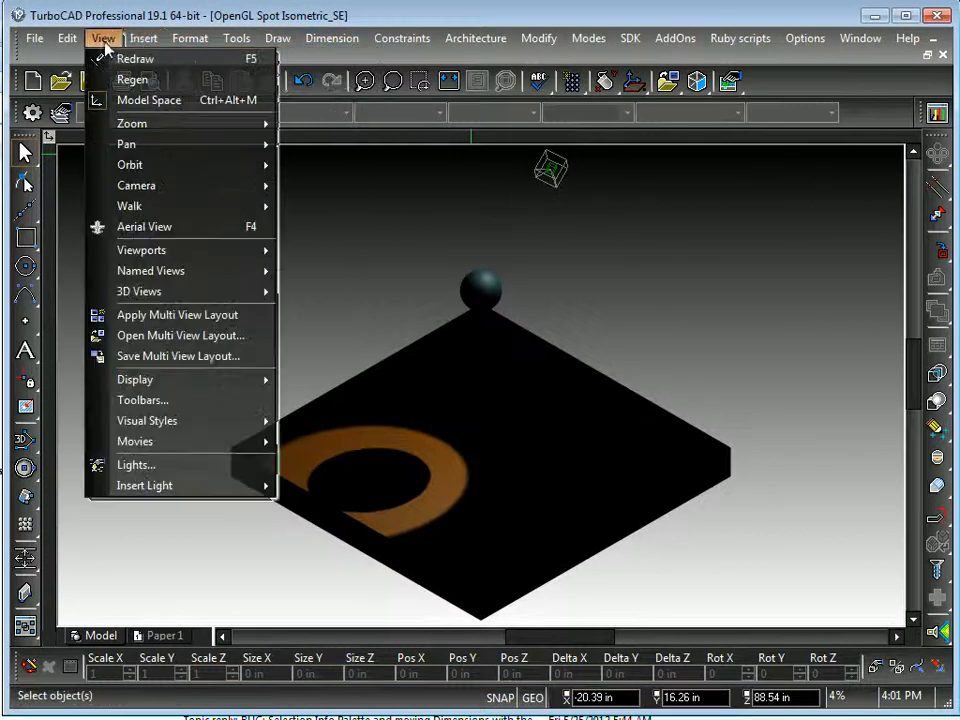
mouse_move(144, 485)
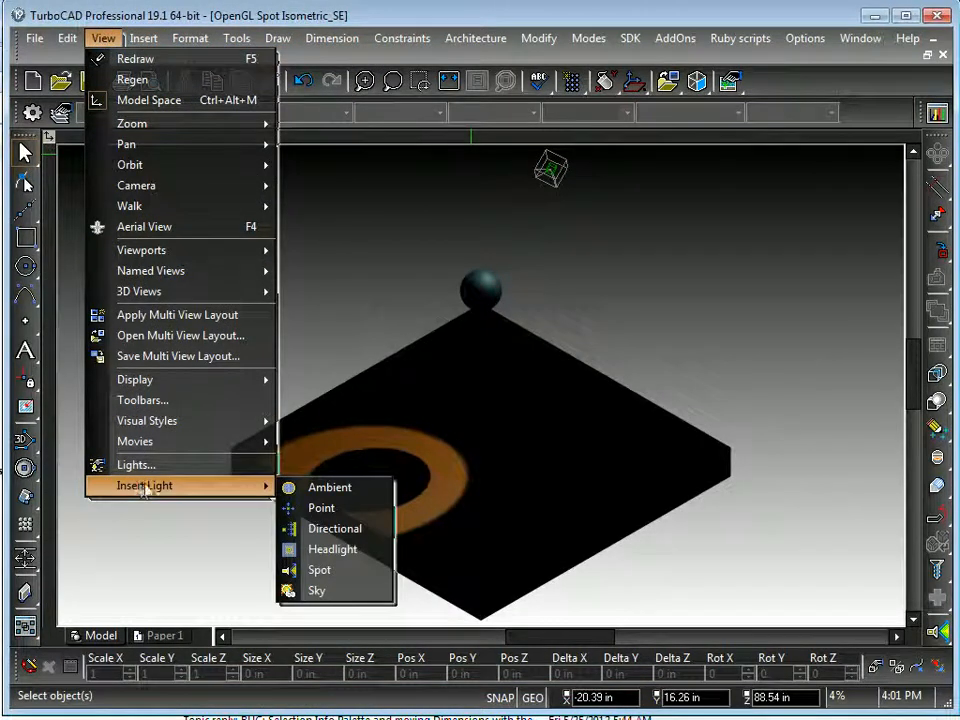
click(319, 569)
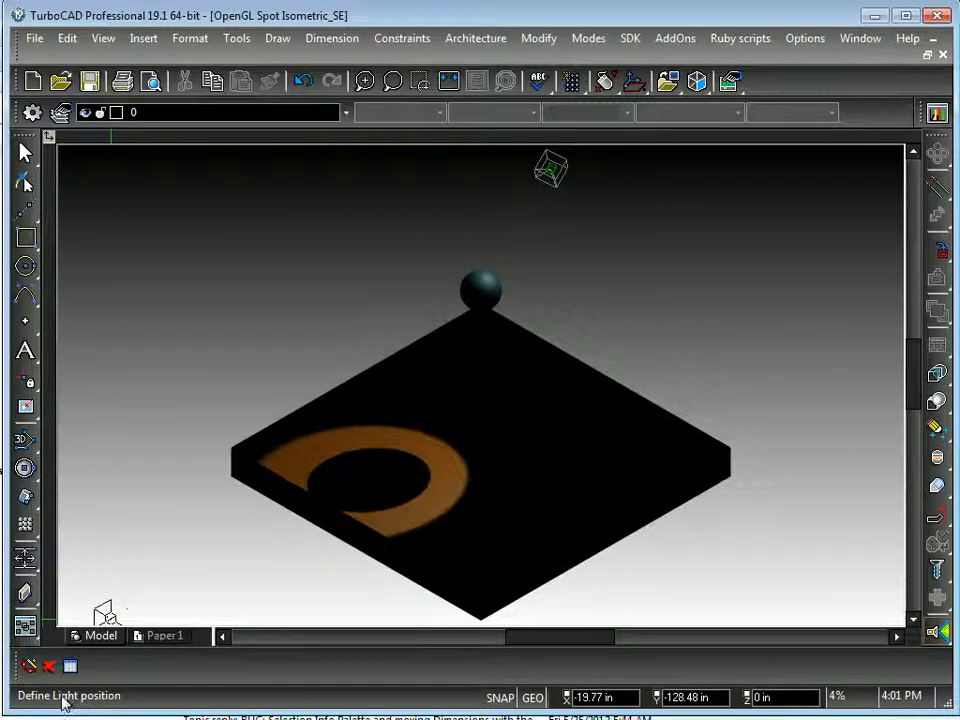
mouse_move(590, 375)
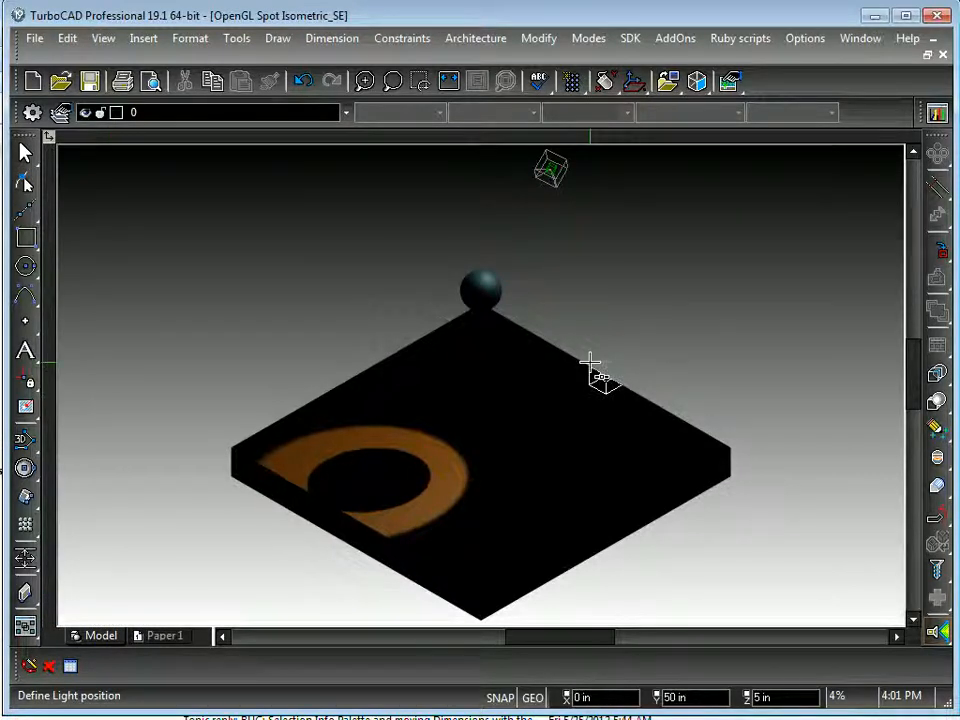
click(597, 378)
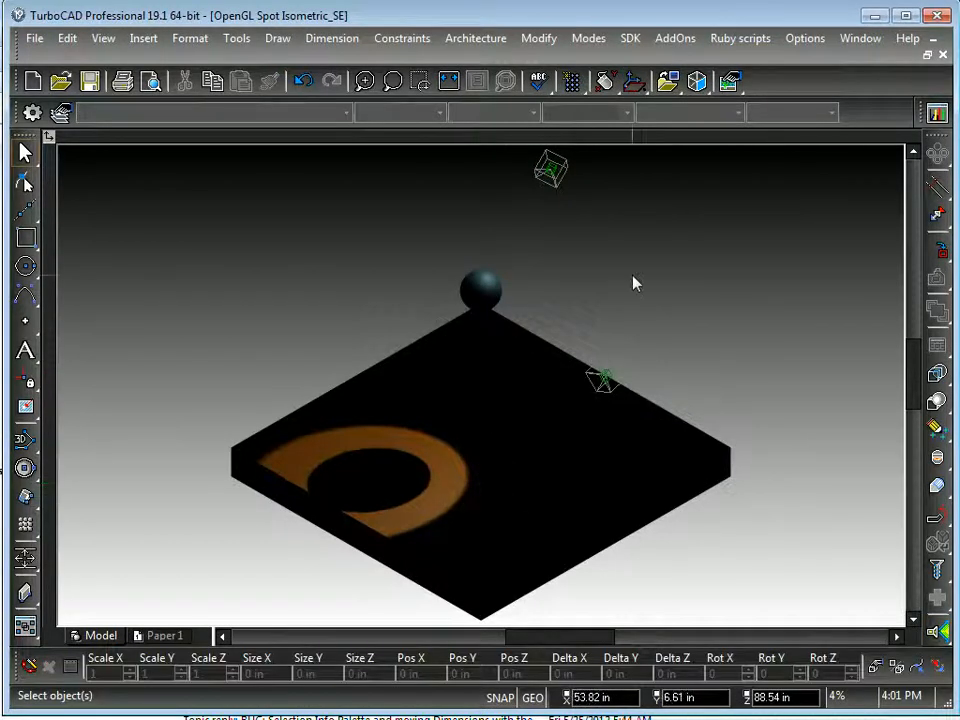
right_click(633, 283)
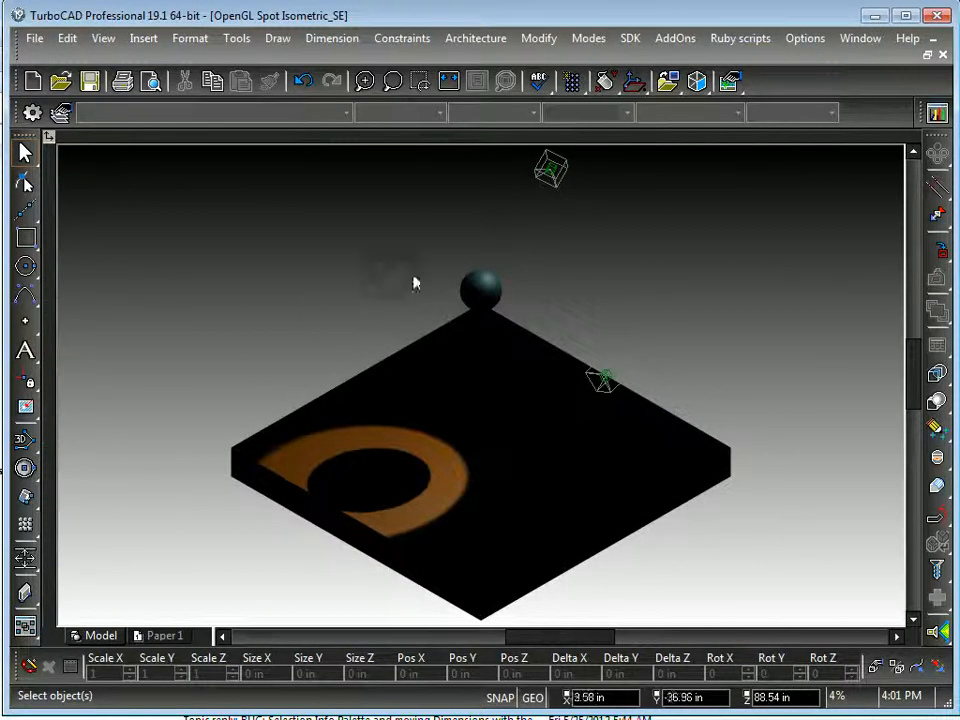
Set the spotlight's position to X 0, Y 0, Z 45 in its Light properties.
click(602, 380)
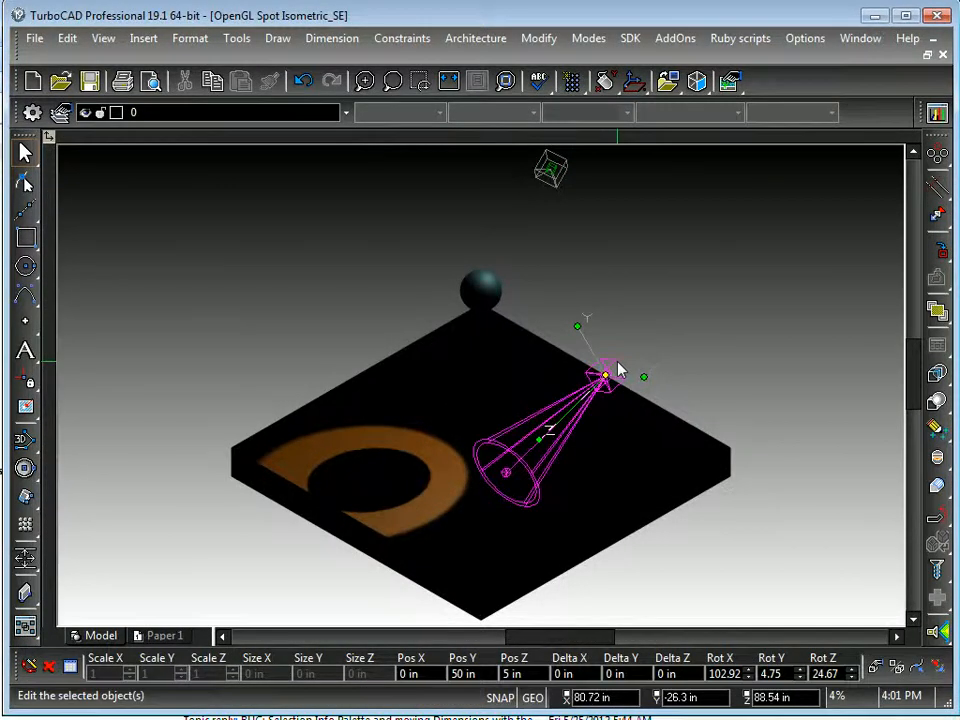
right_click(620, 368)
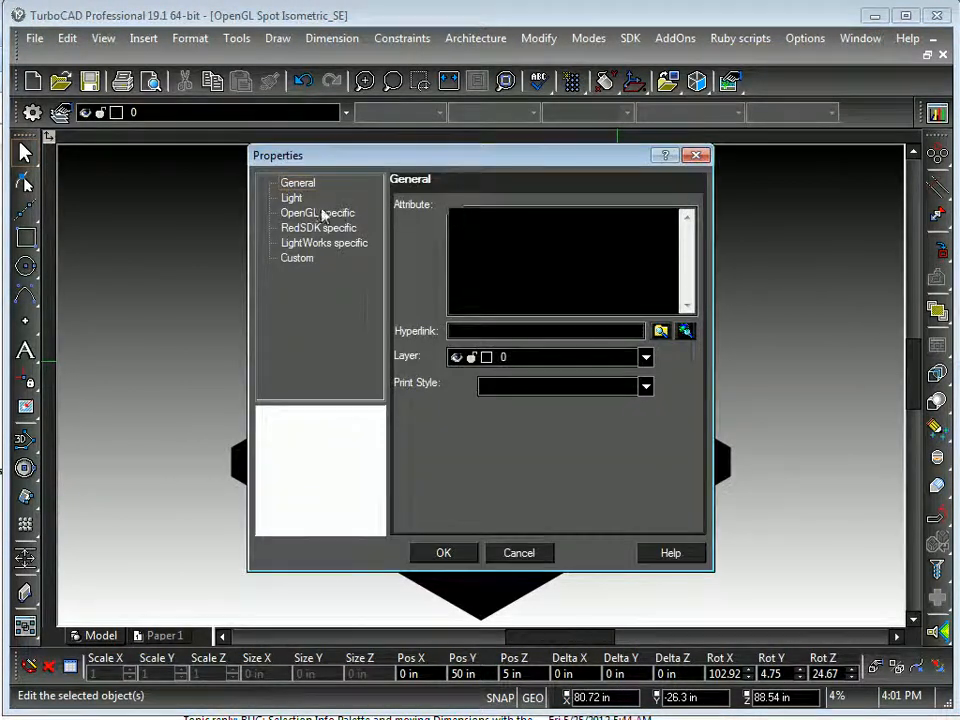
click(291, 197)
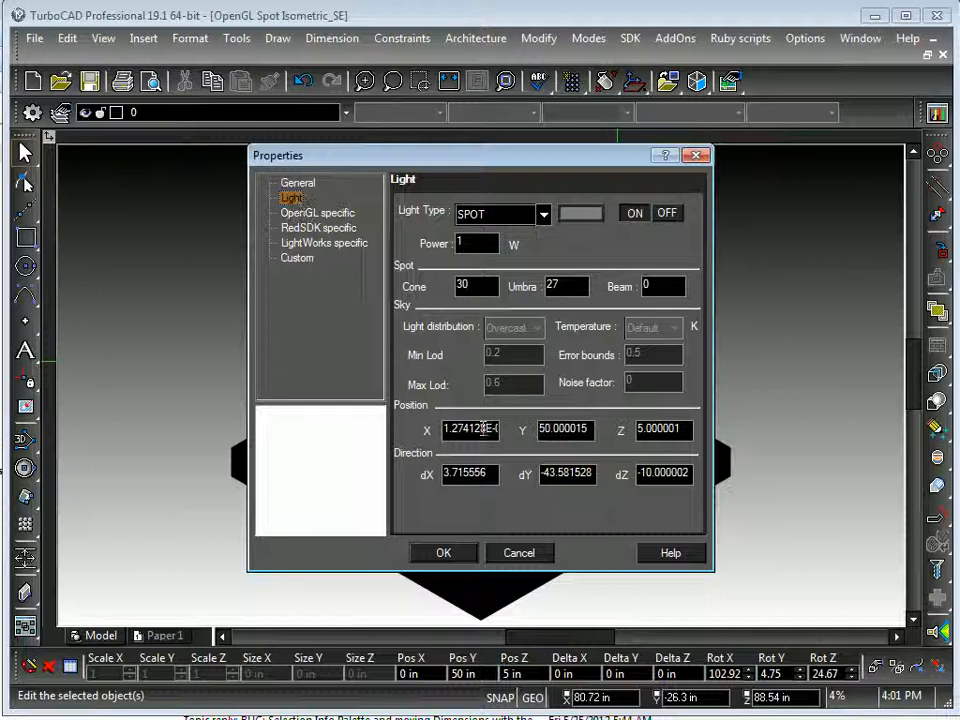
triple_click(470, 430)
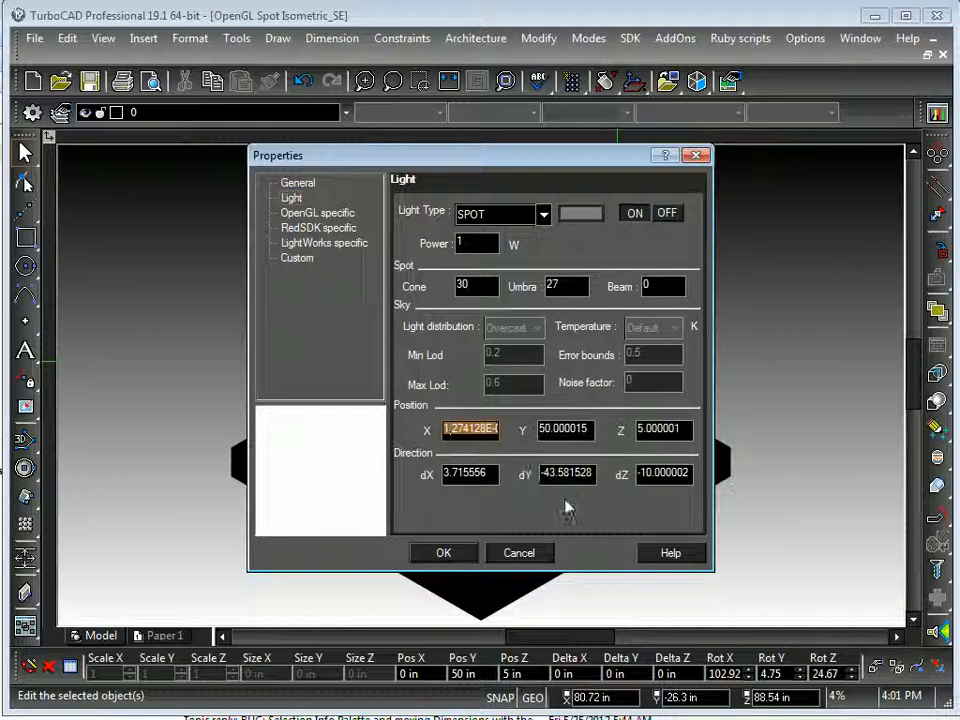
click(565, 429)
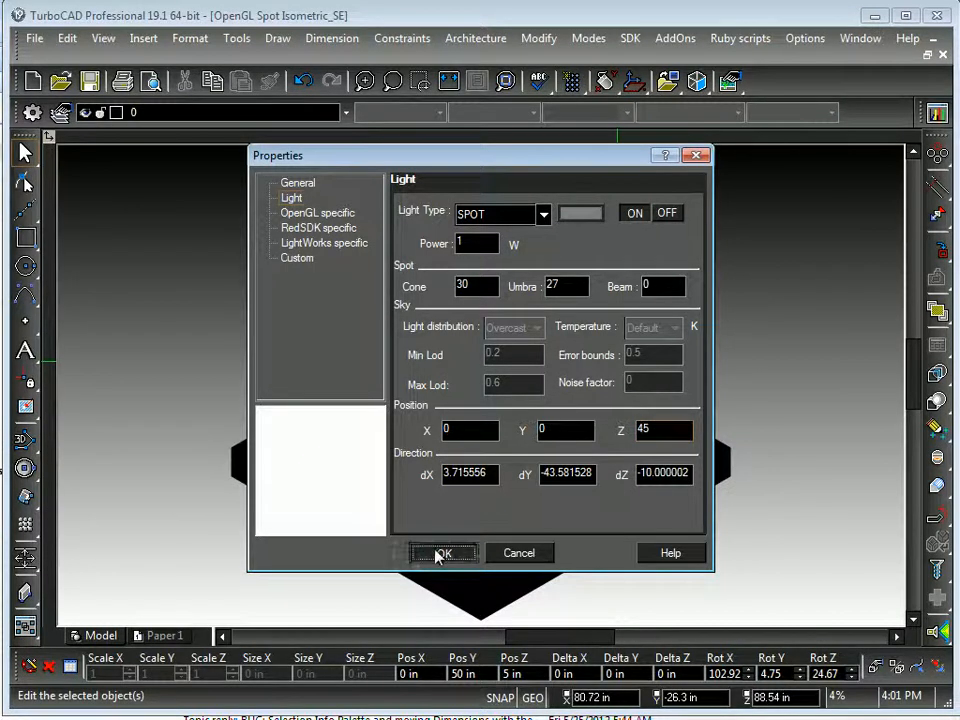
click(443, 553)
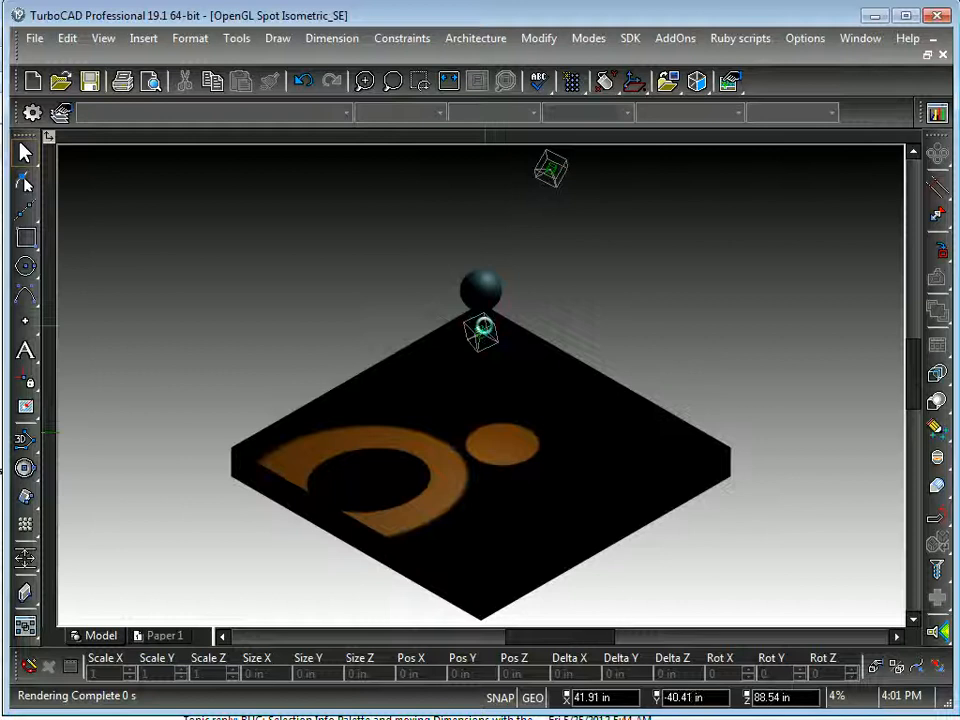
Apply the multi-view layout and change the spotlight's direction dZ to -50.
right_click(480, 330)
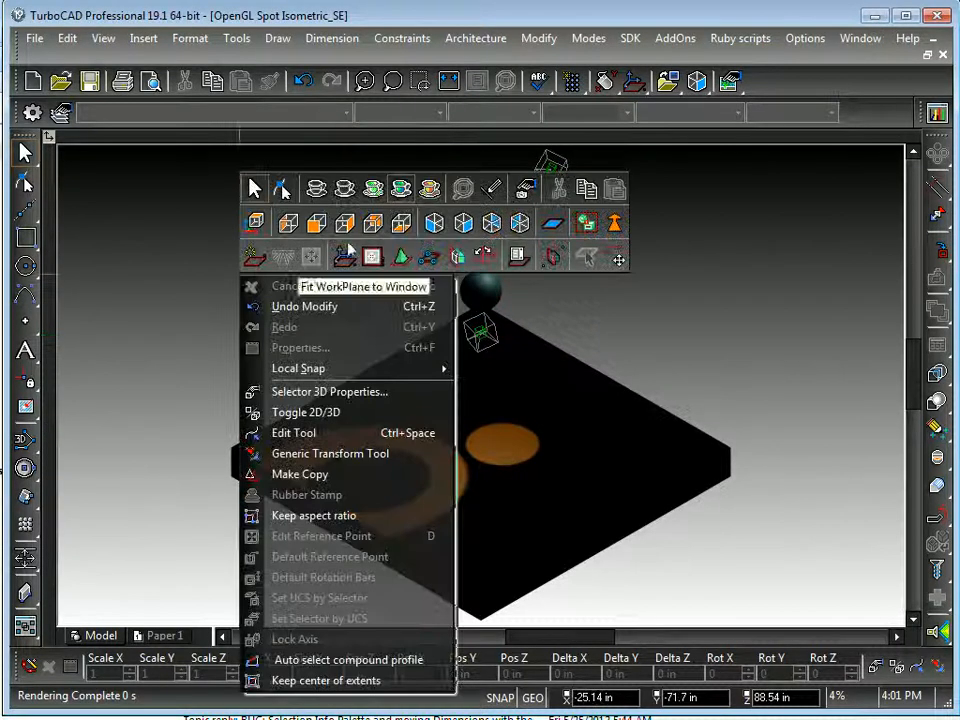
mouse_move(635, 95)
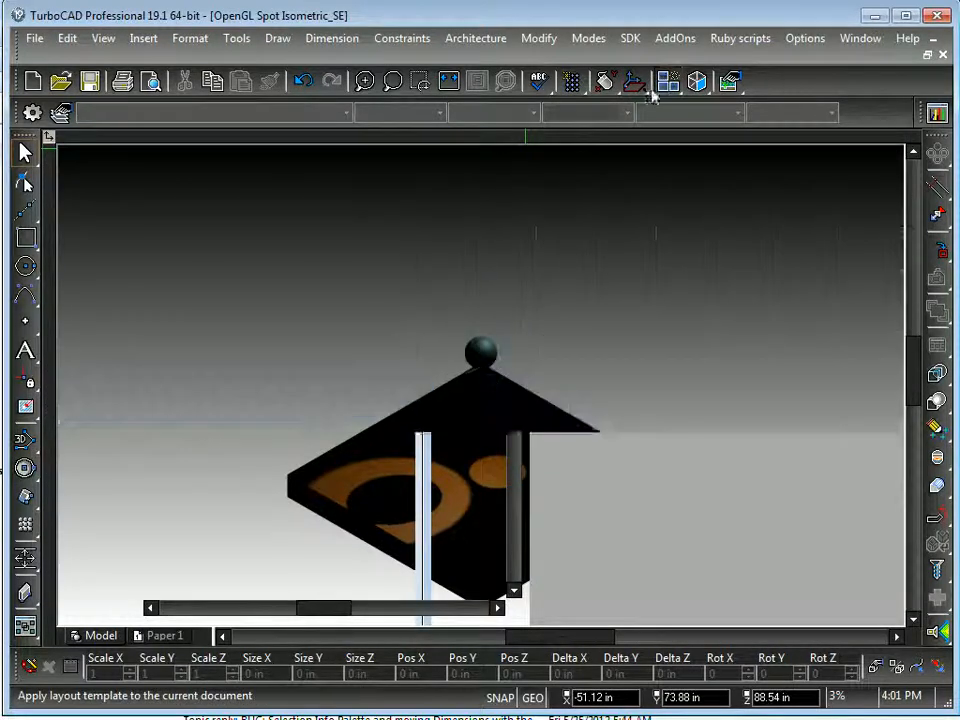
click(668, 81)
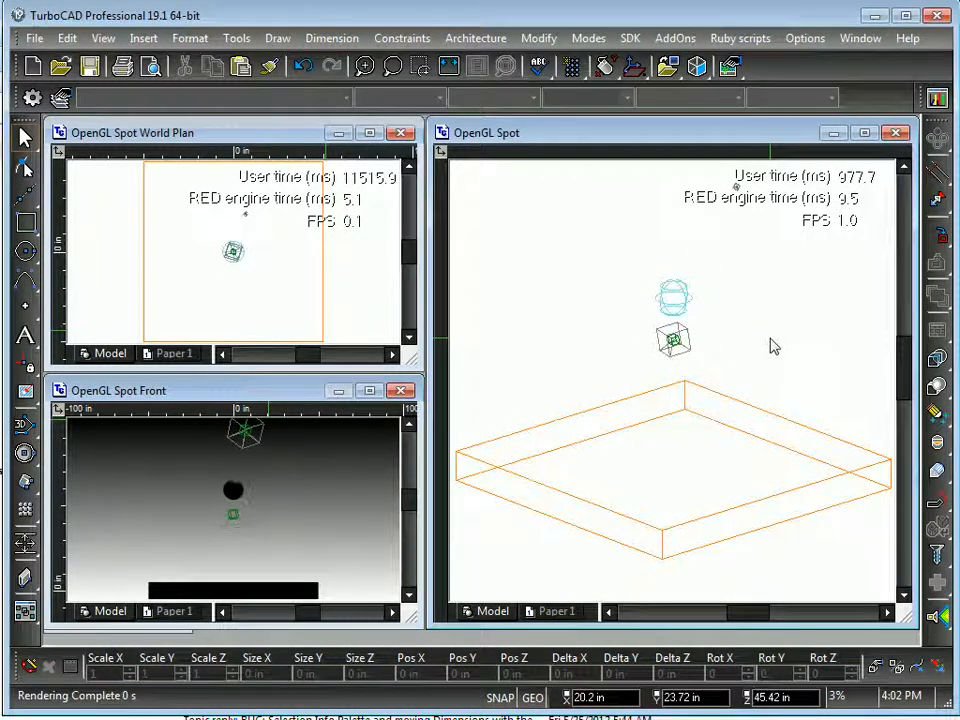
mouse_move(756, 345)
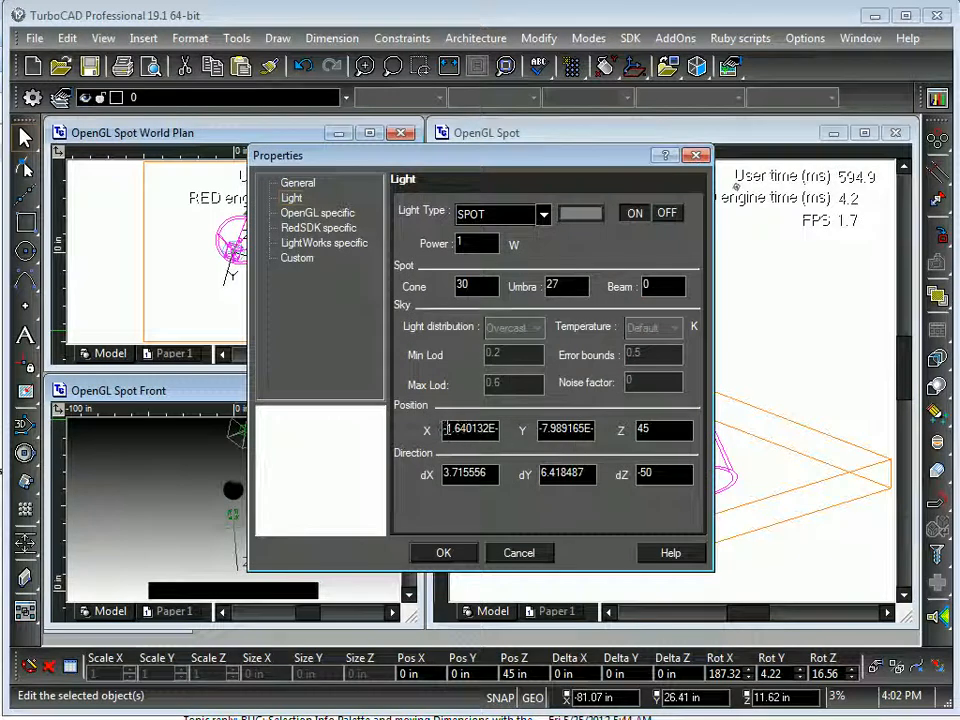
triple_click(470, 430)
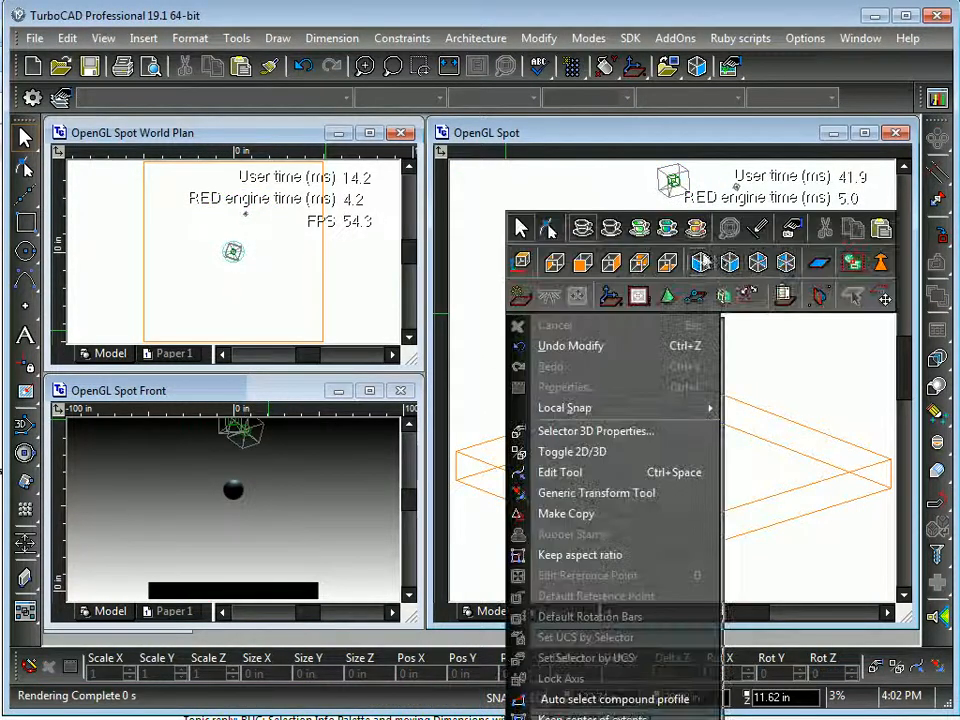
click(572, 451)
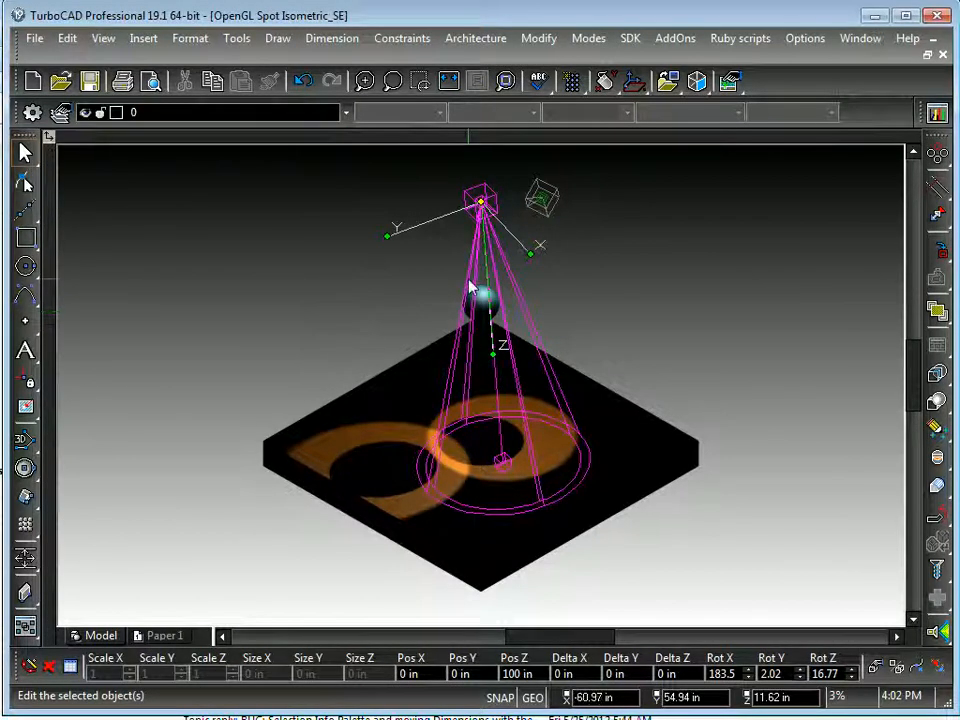
Set the spotlight cone angle to 30 and raise its power to 40 W.
right_click(480, 290)
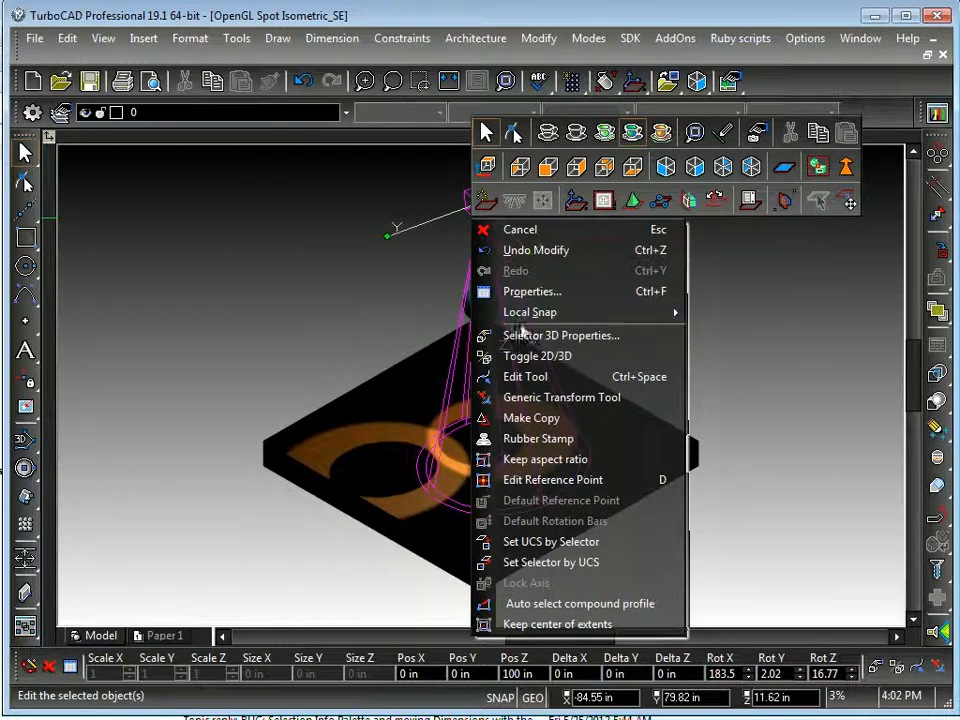
click(532, 291)
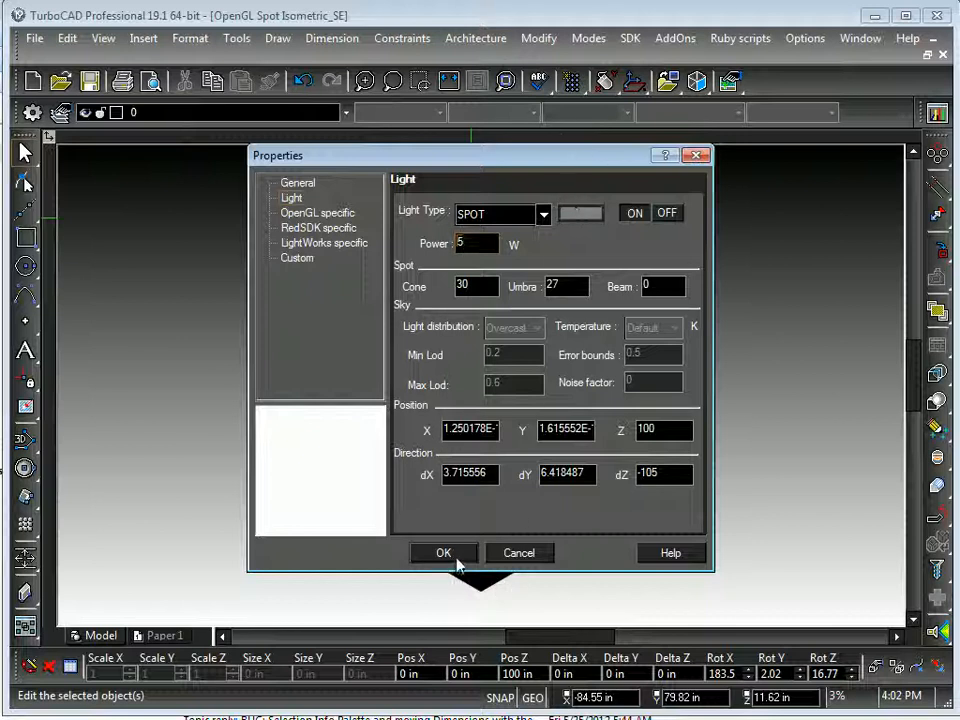
click(444, 553)
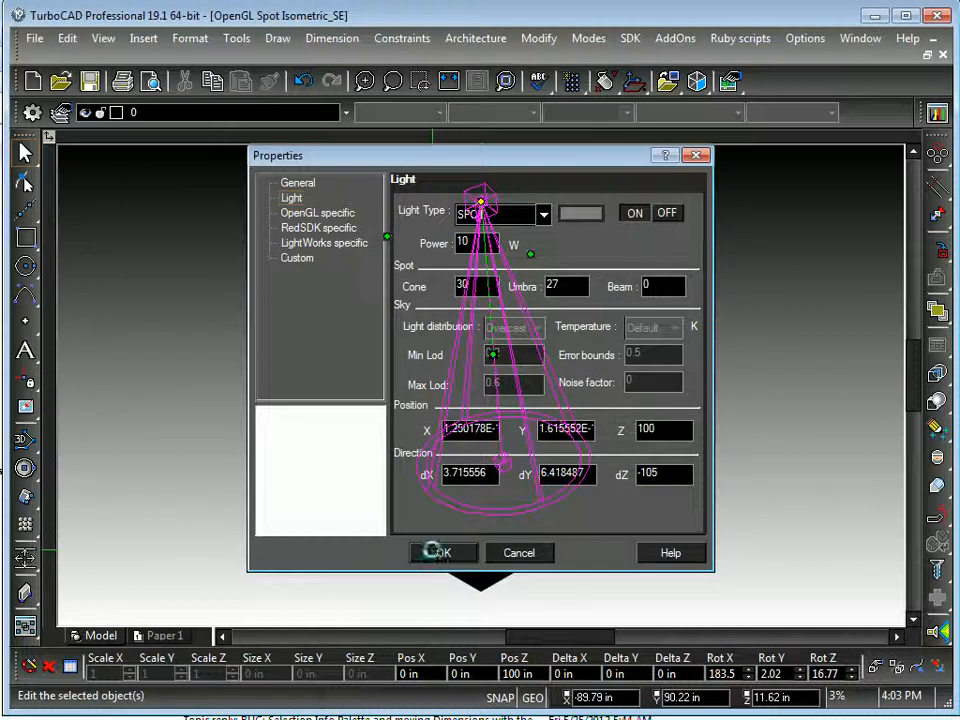
click(442, 552)
text(20)
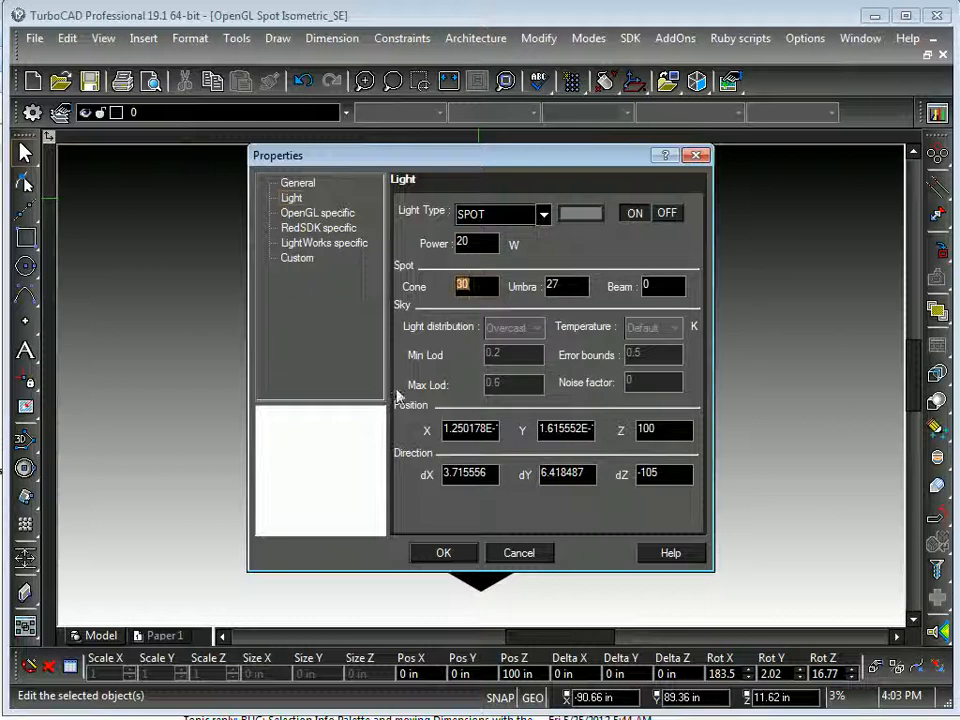
click(443, 553)
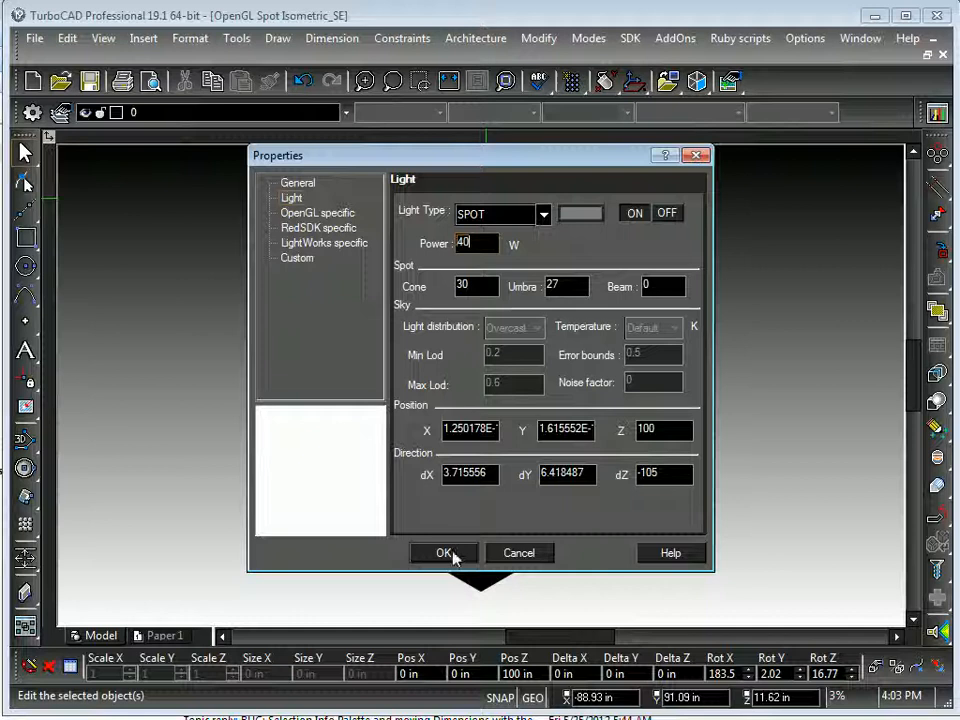
click(444, 553)
text(1)
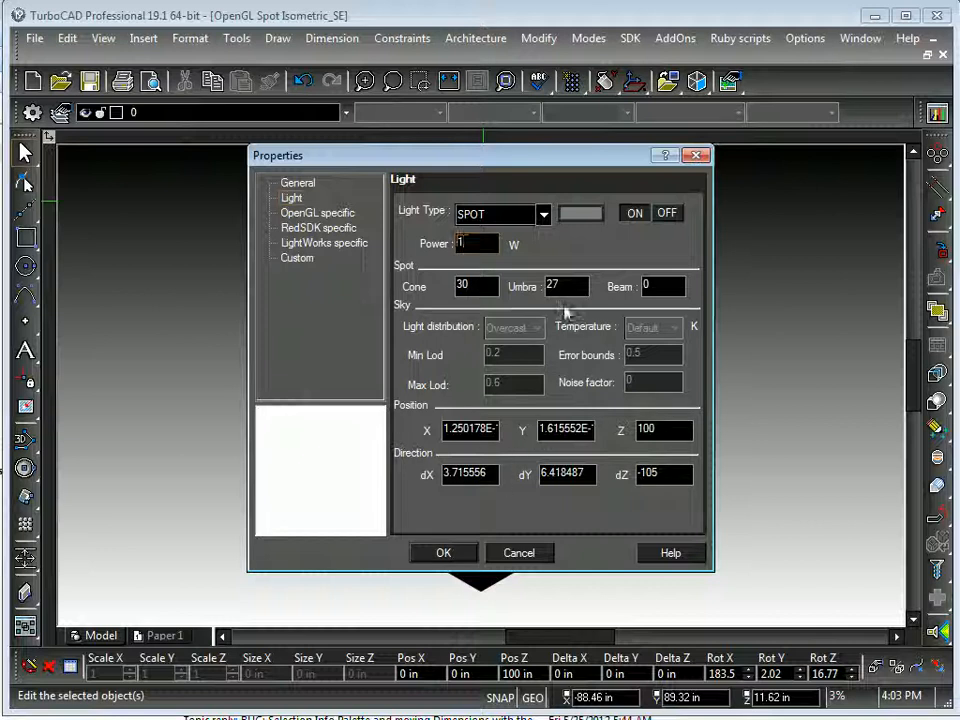
Colour the first spotlight red and the second spotlight yellow.
click(580, 213)
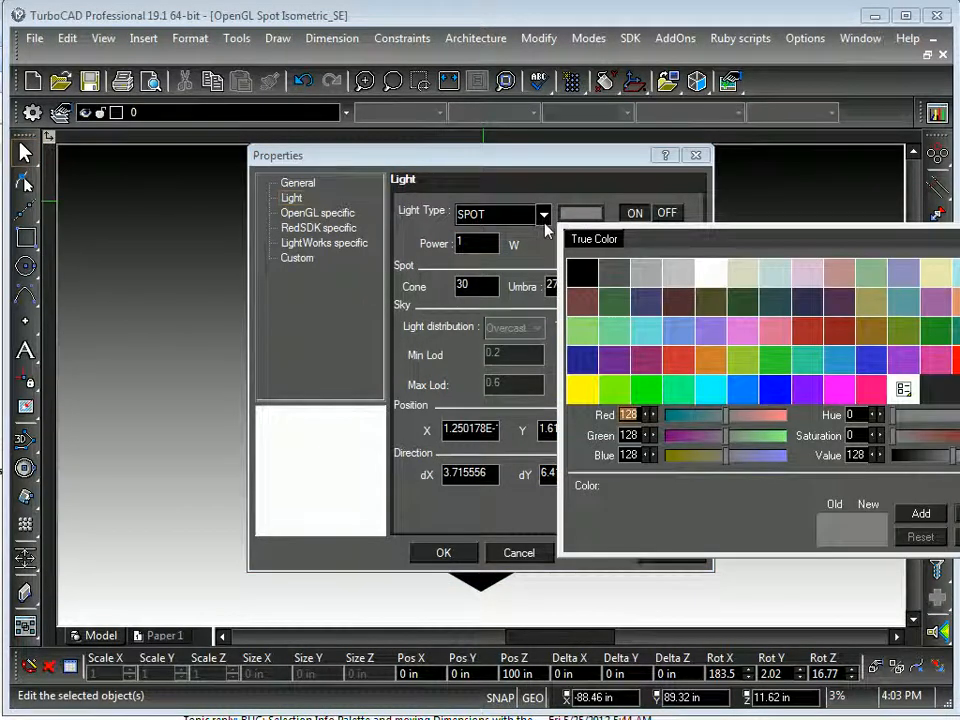
mouse_move(866, 362)
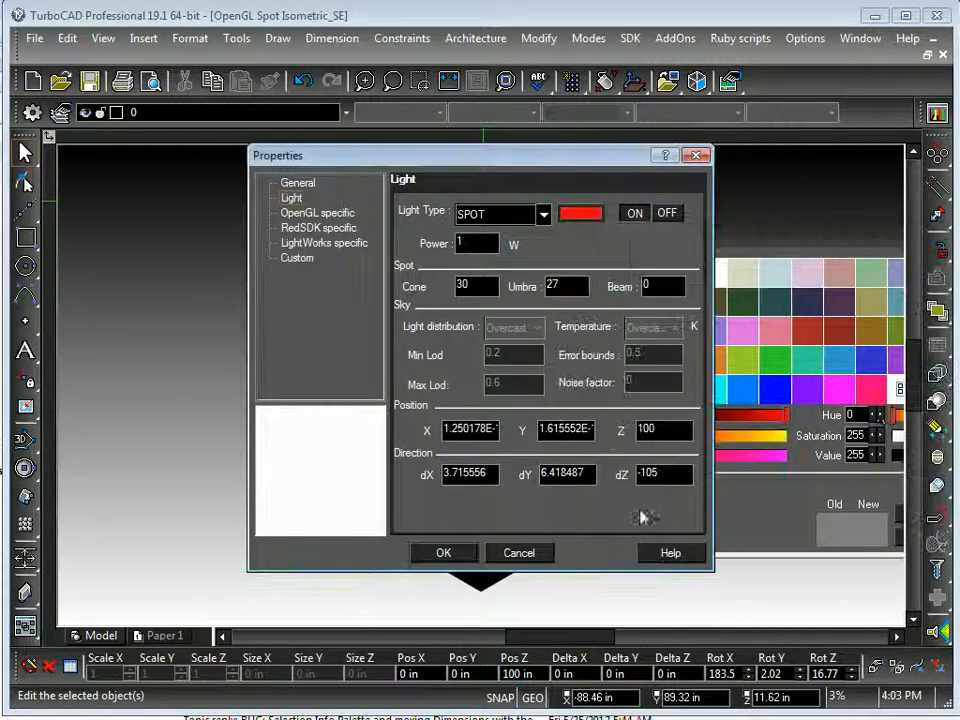
click(443, 552)
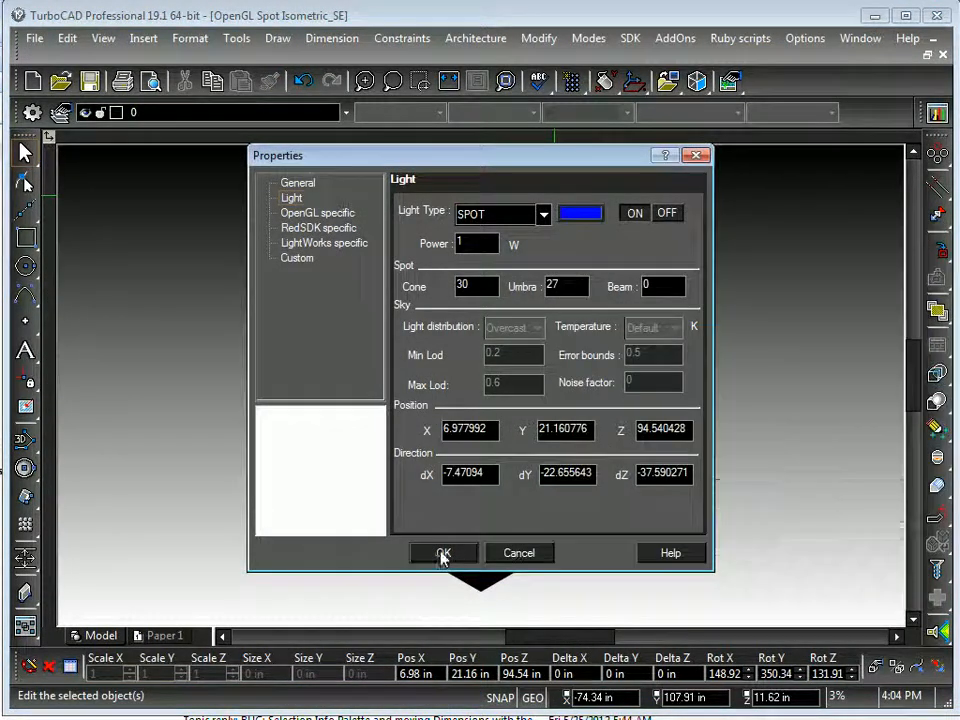
click(443, 553)
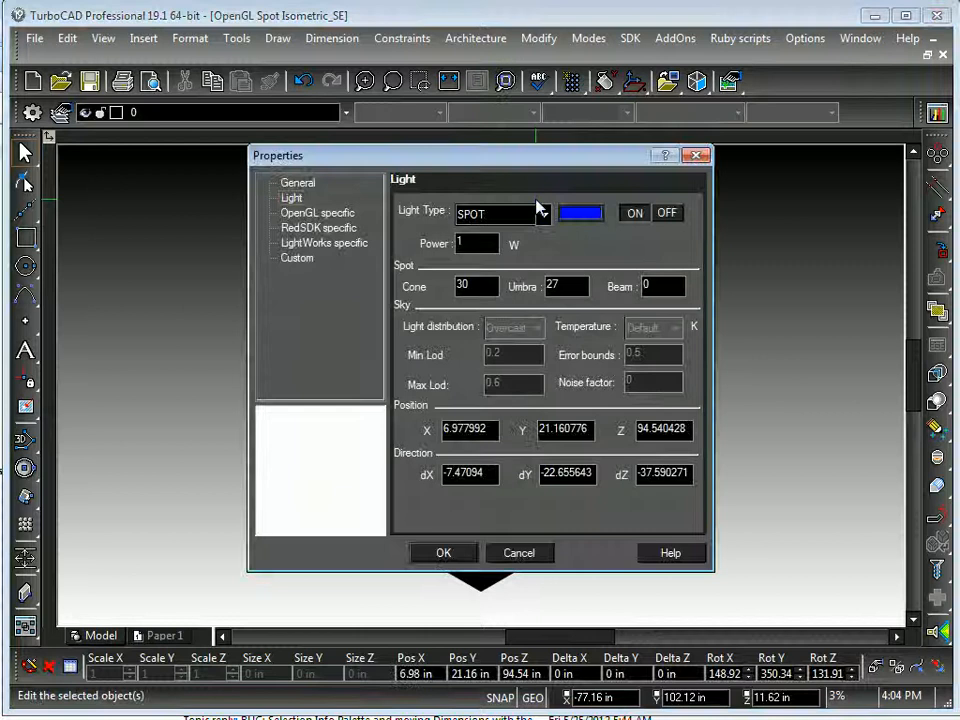
click(580, 212)
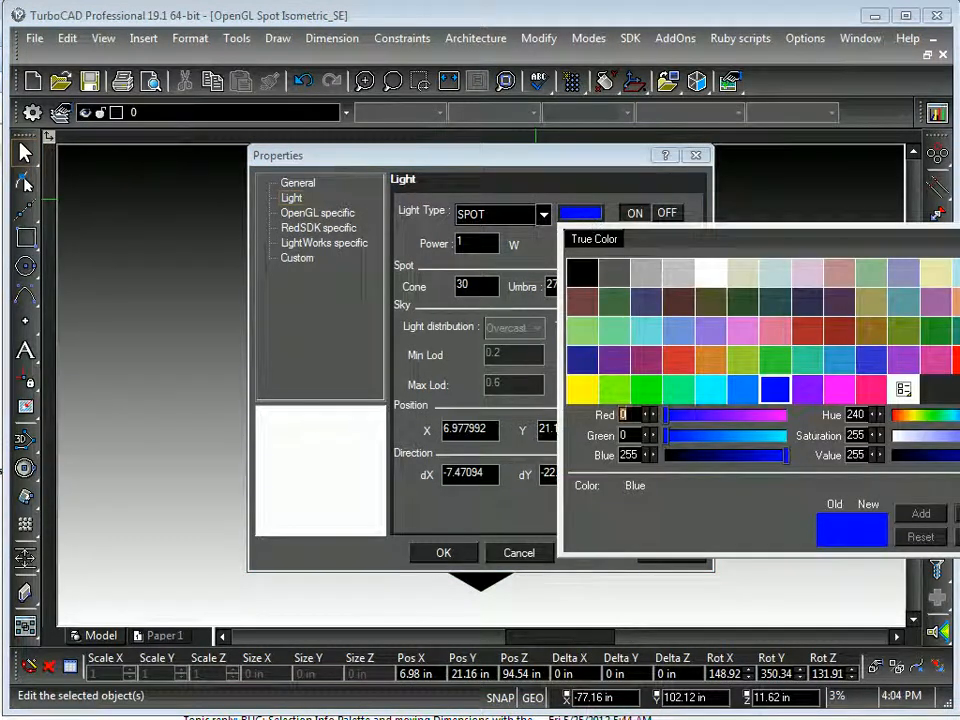
mouse_move(905, 350)
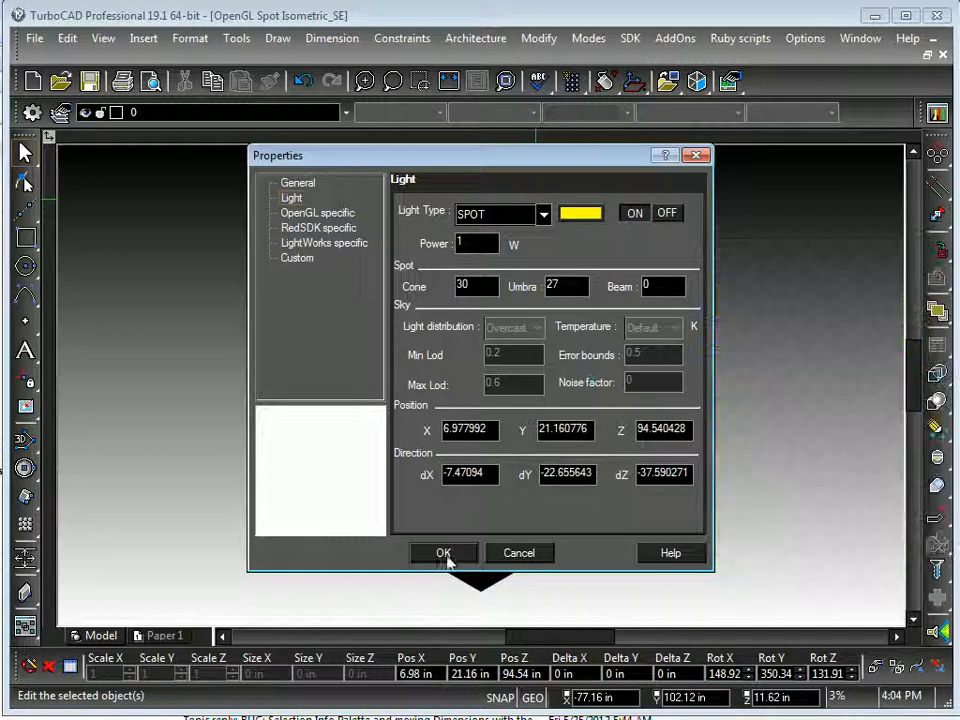
click(444, 553)
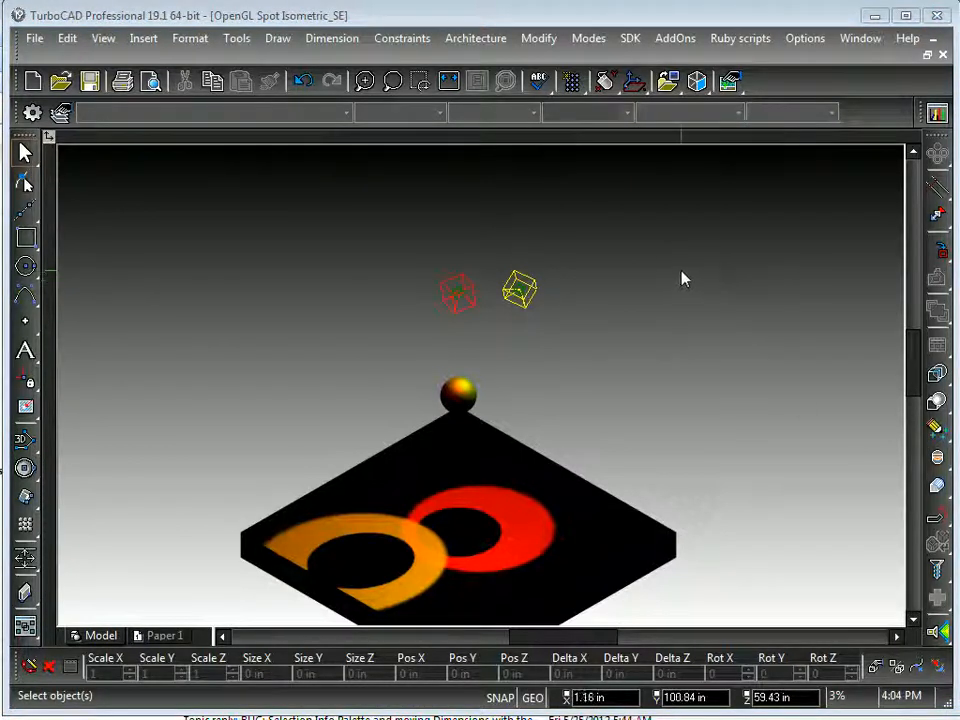
mouse_move(485, 192)
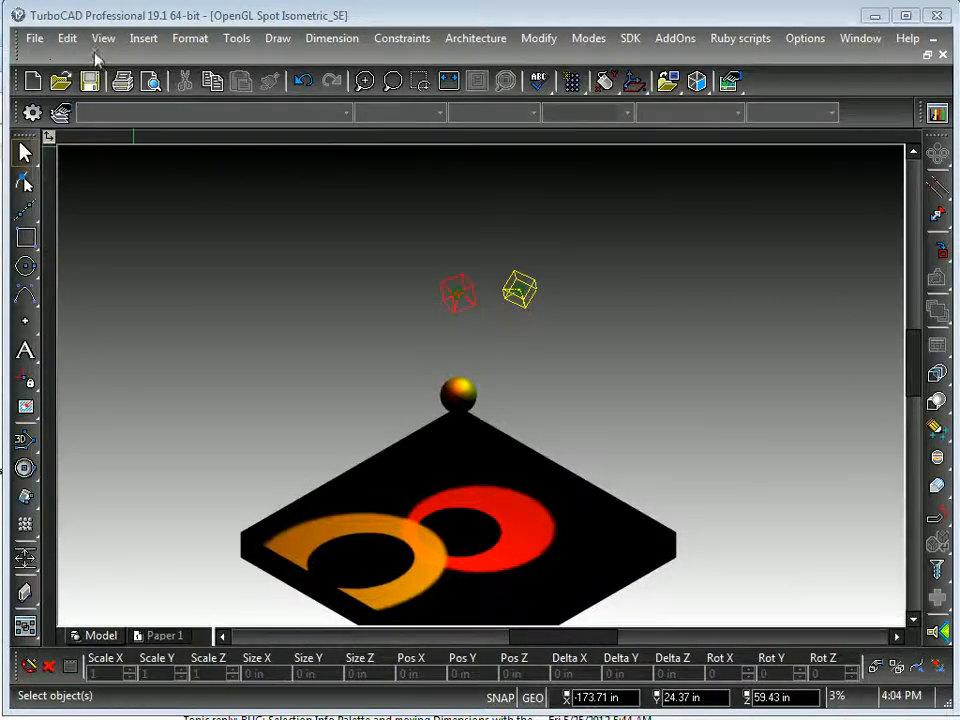
Insert an ambient light, apply 5 W power, then lower it to 3 W.
click(103, 38)
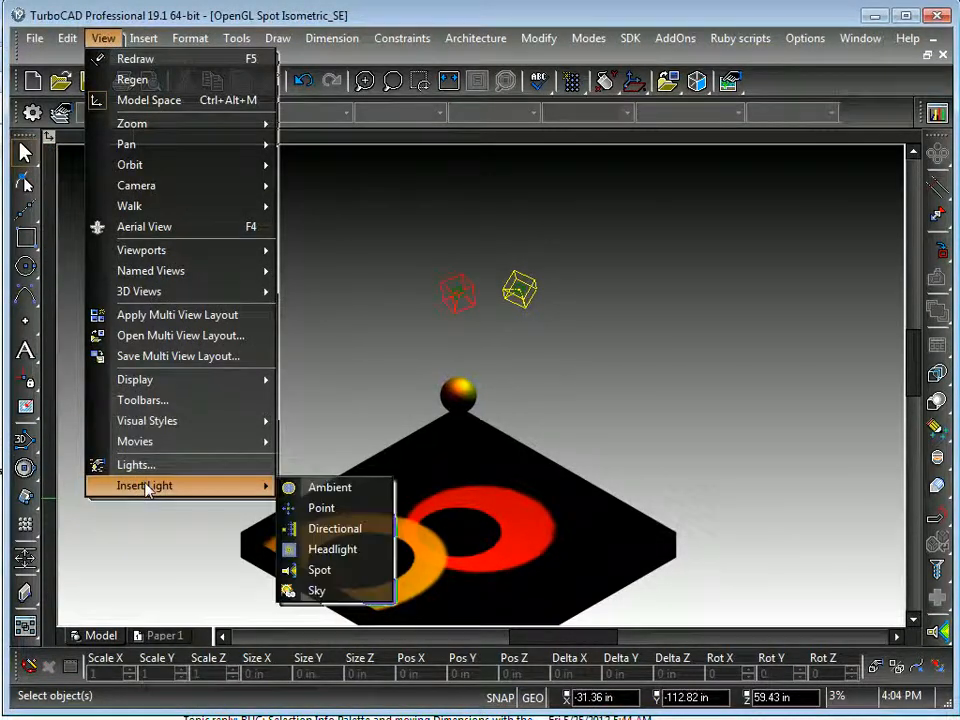
mouse_move(330, 487)
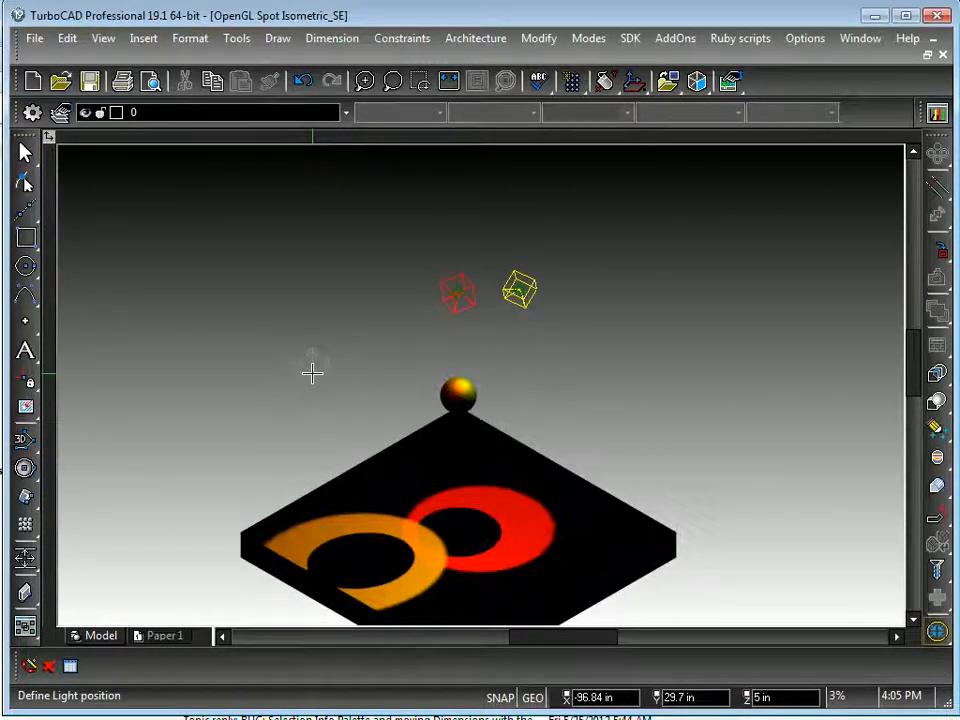
click(467, 470)
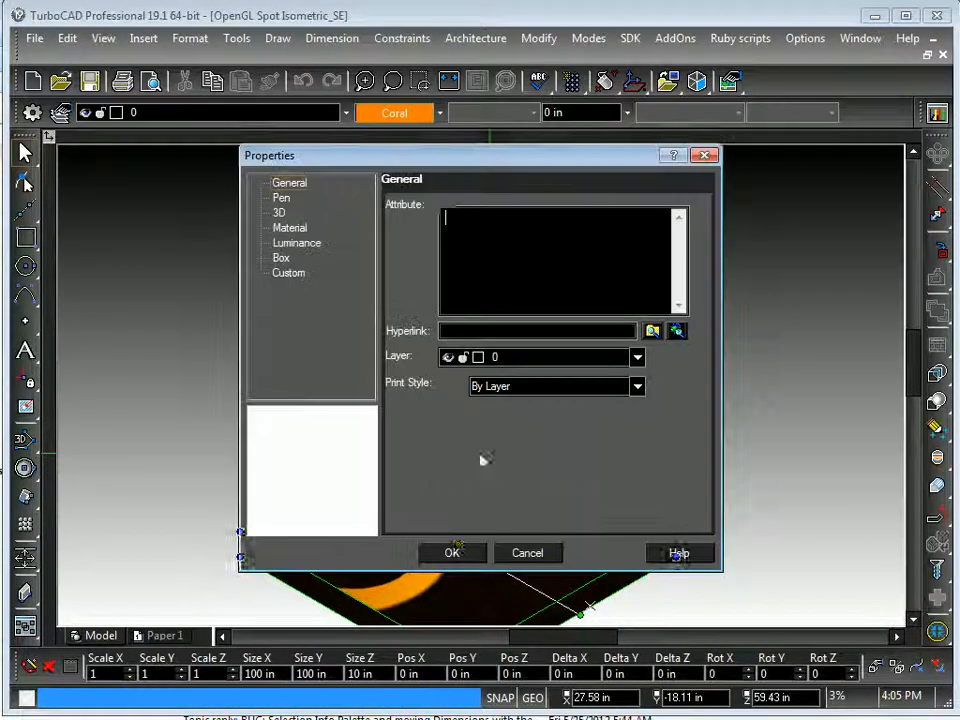
click(452, 552)
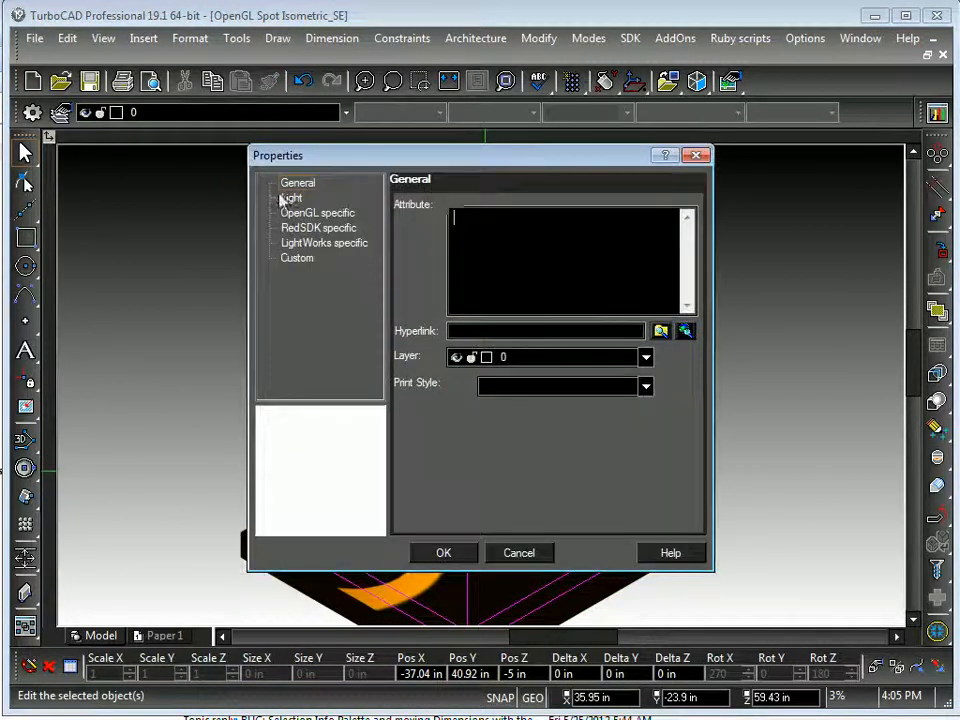
click(291, 198)
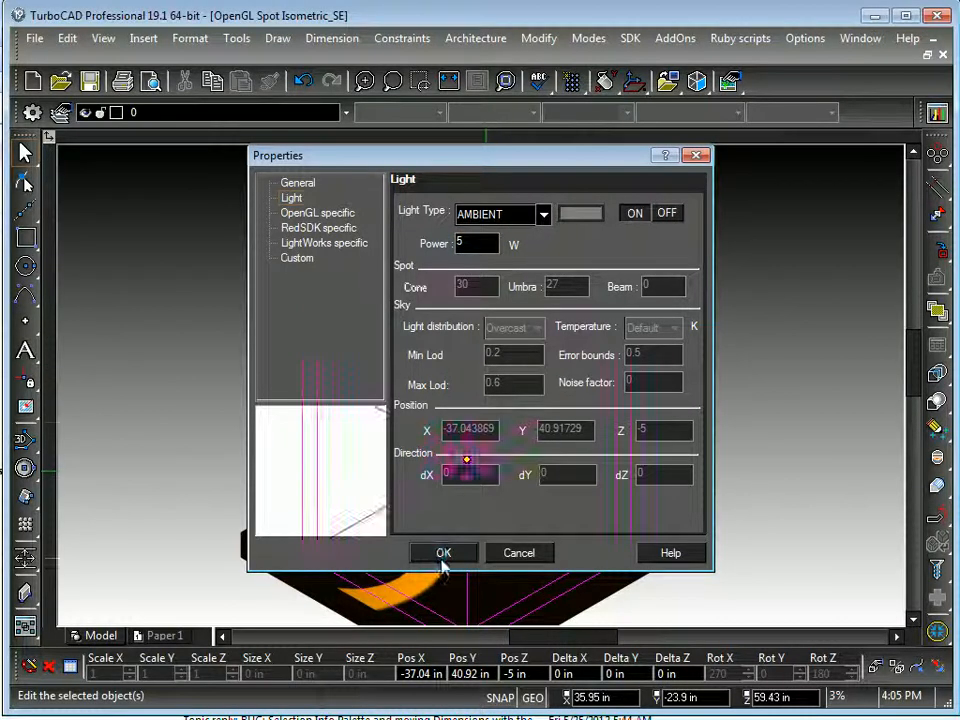
click(443, 553)
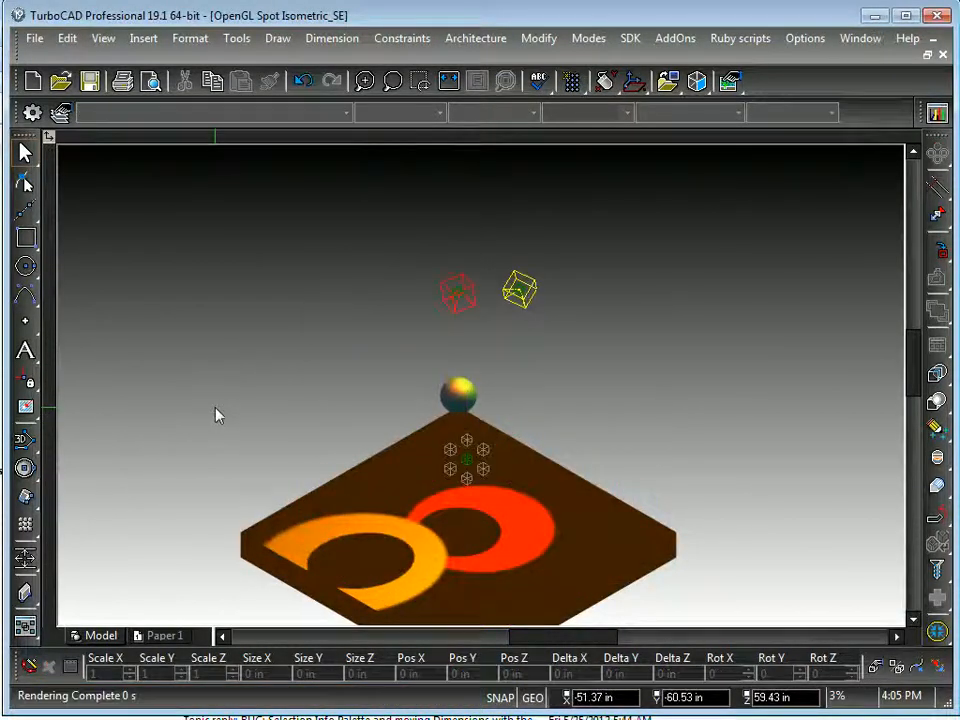
click(465, 458)
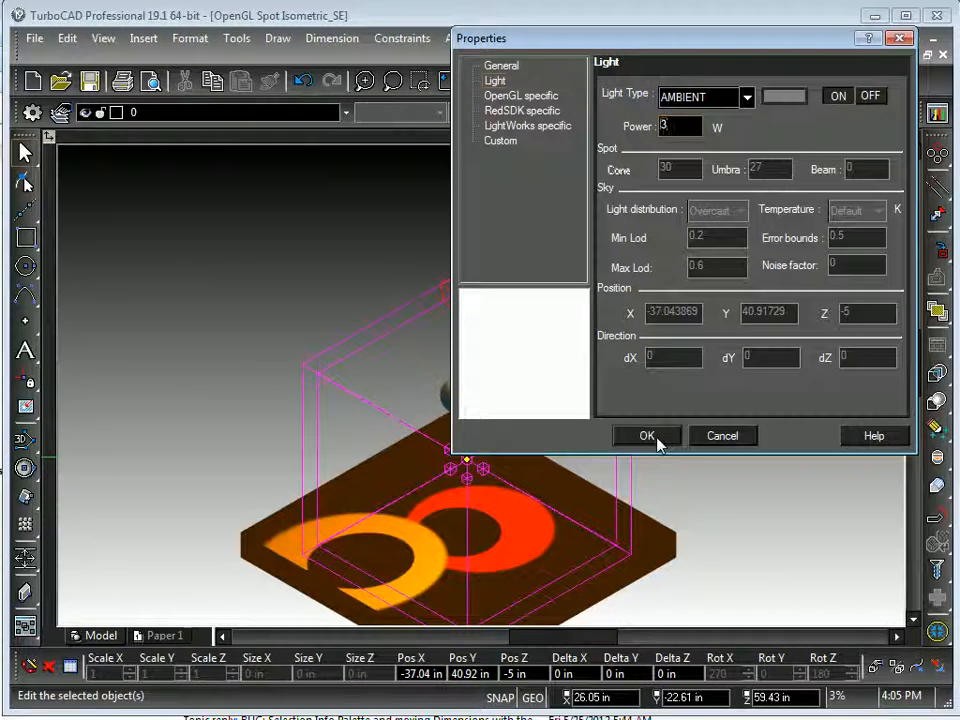
click(646, 435)
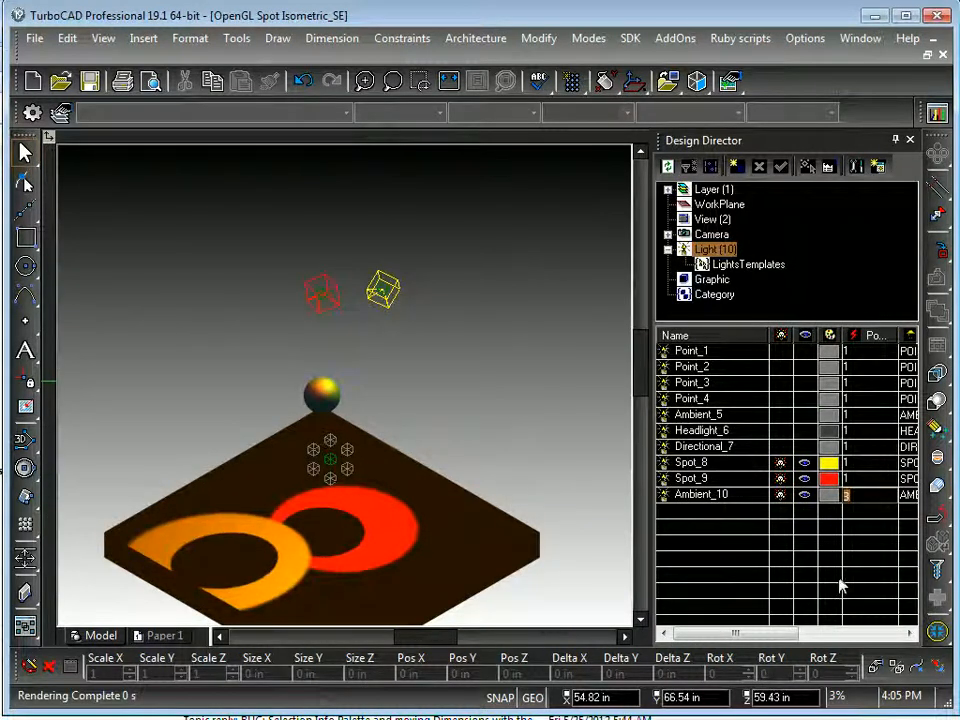
mouse_move(790, 368)
text(10)
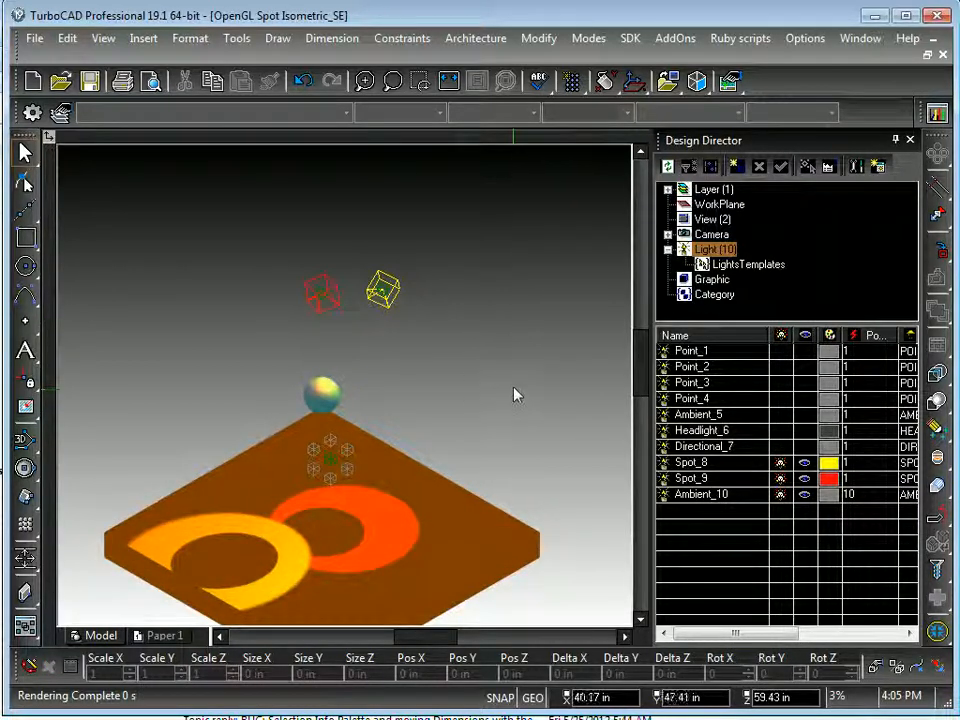
mouse_move(485, 350)
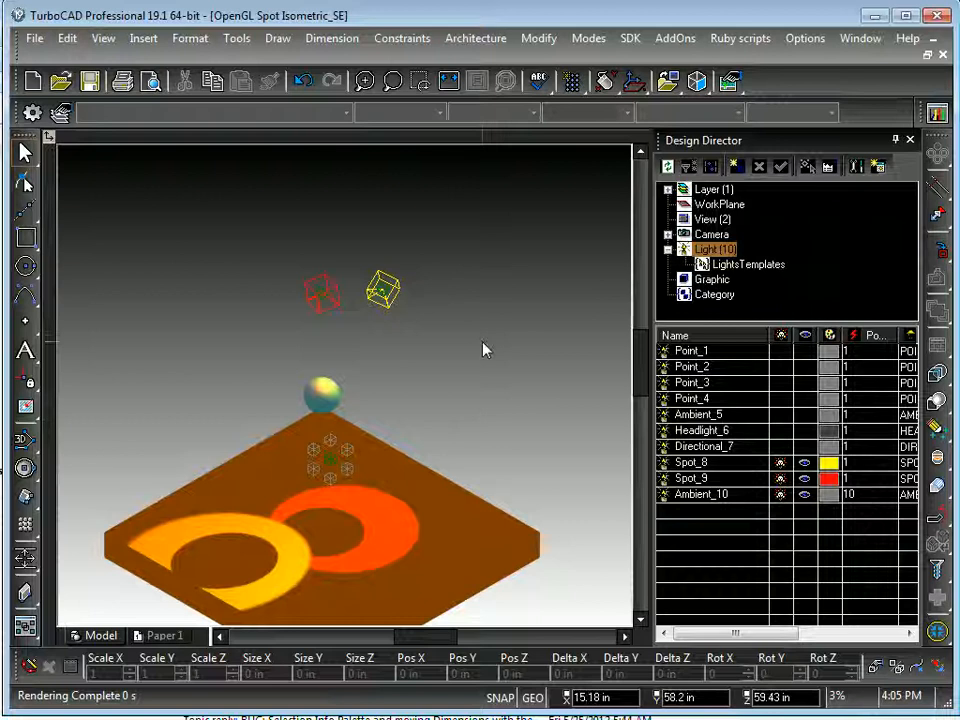